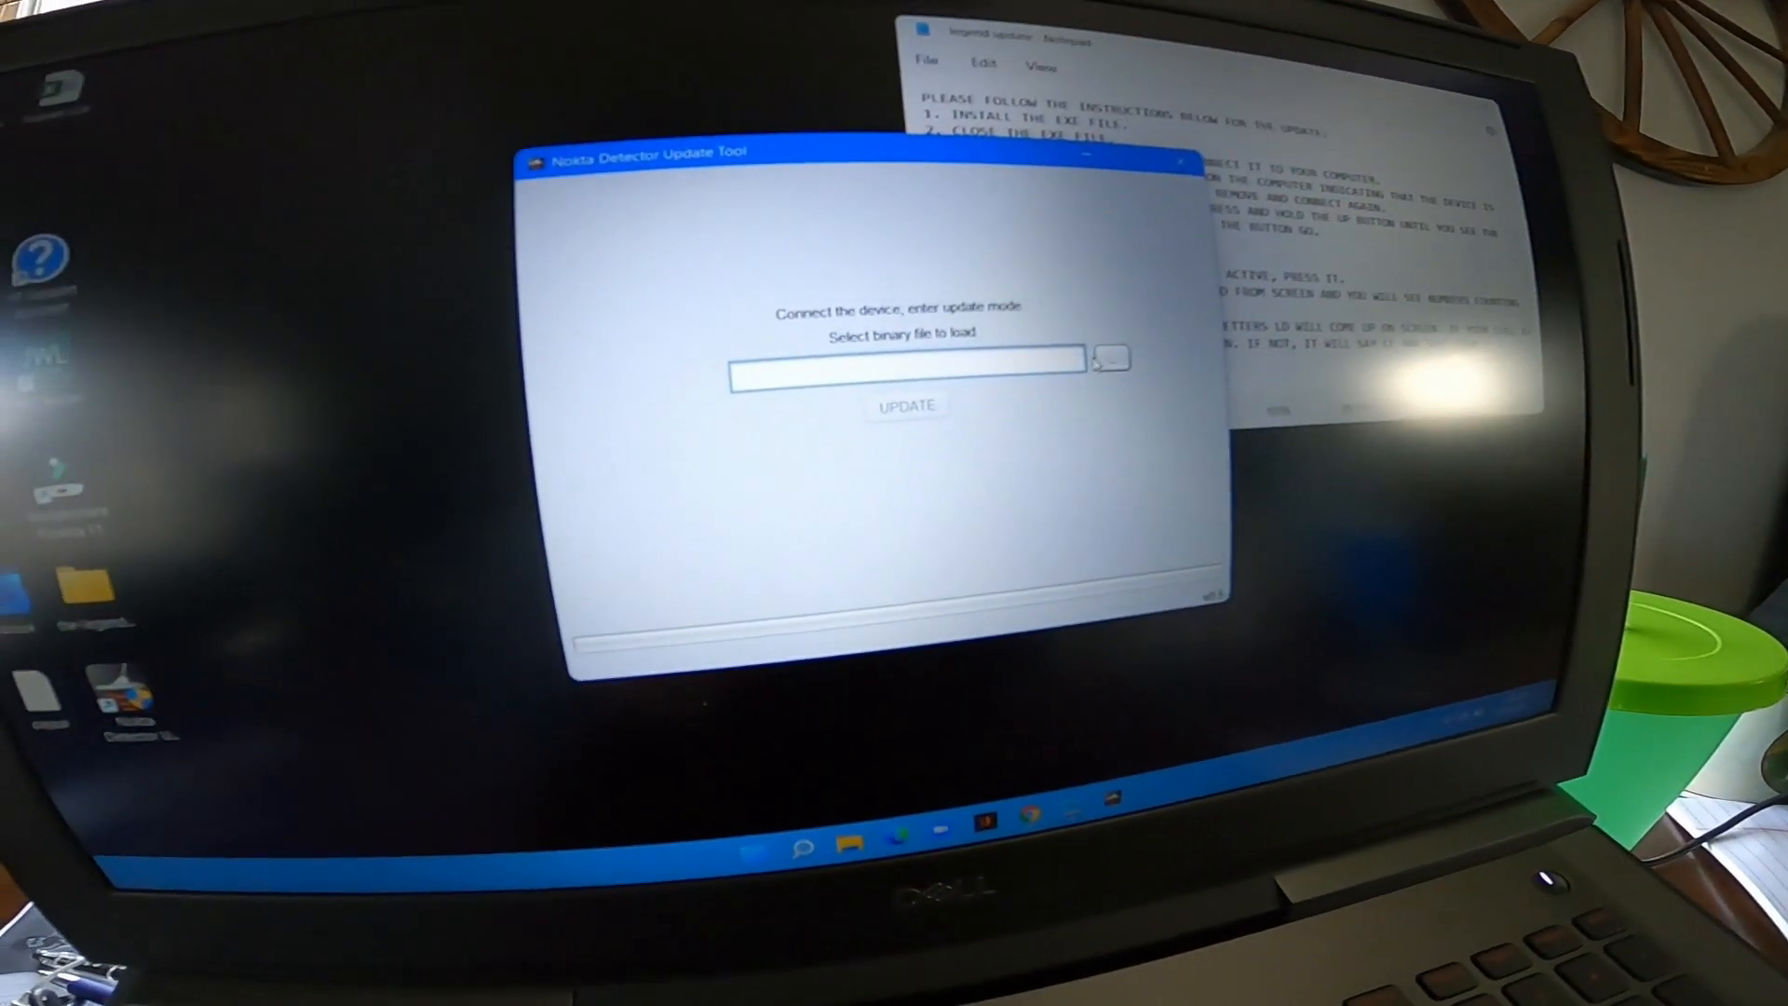
Bring up the Open dialog from the browse button beside the binary file field
click(1108, 358)
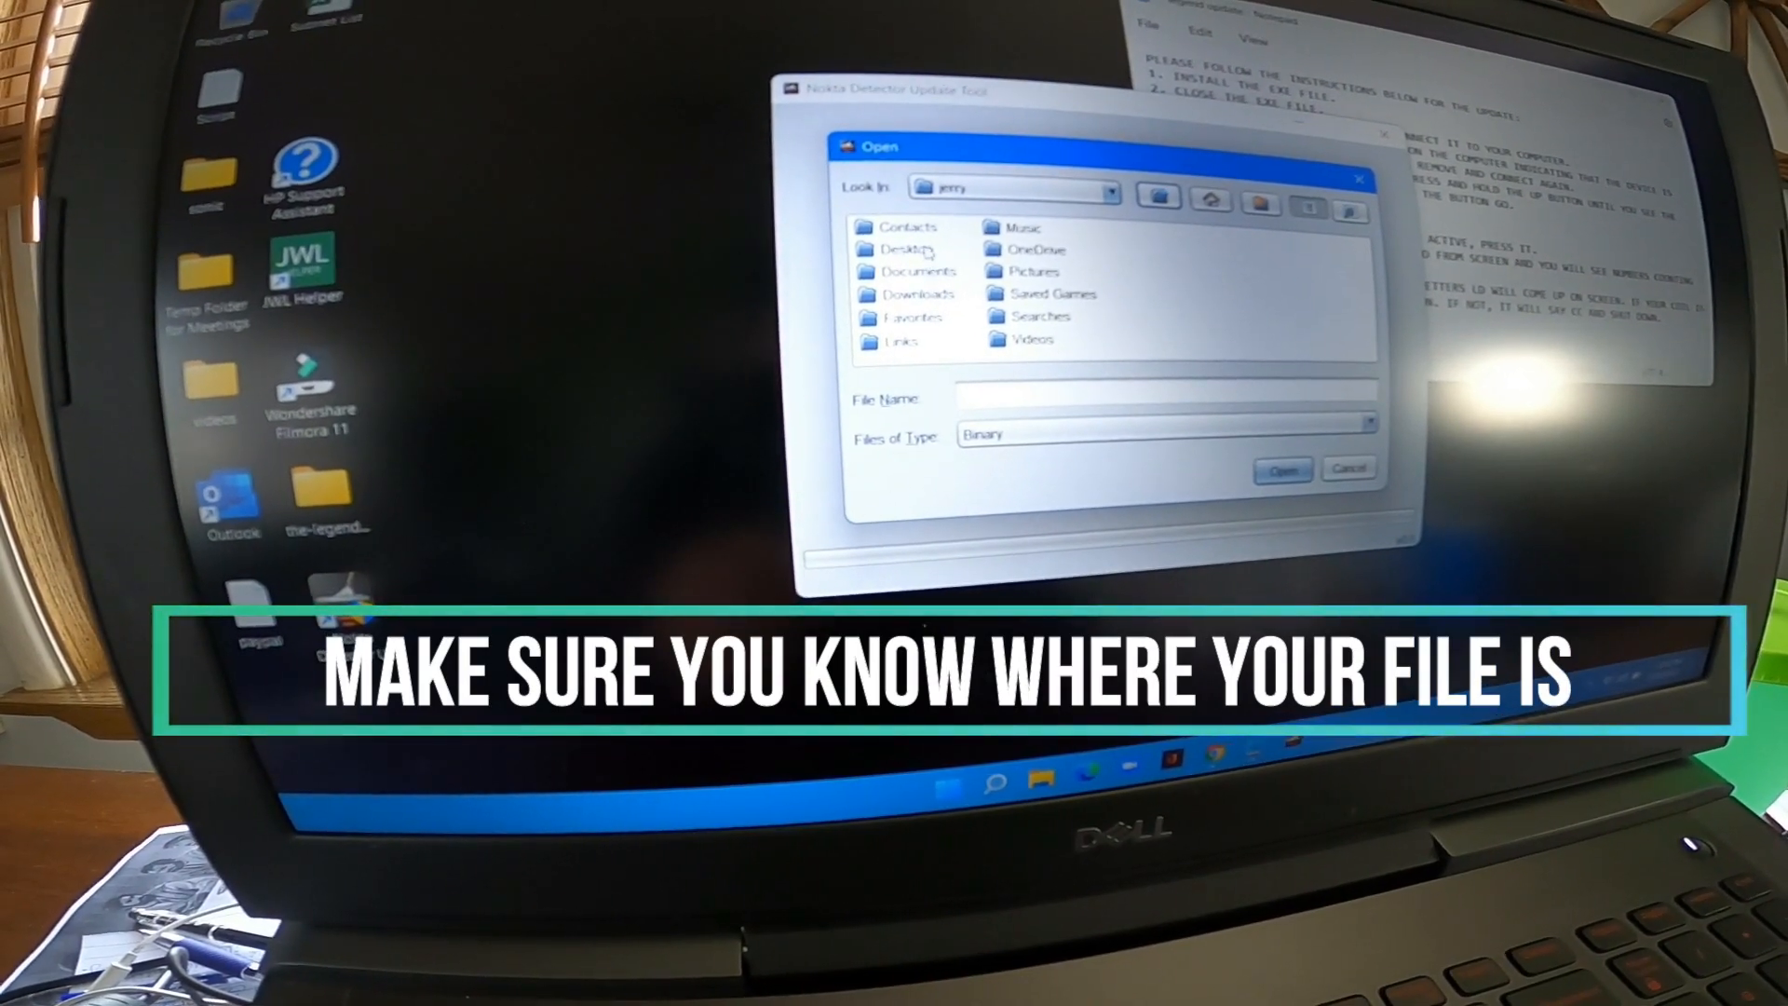
Navigate the Open dialog into the the-legend-update-v1-05 folder containing LEGEND_v1.05.bin
click(1348, 467)
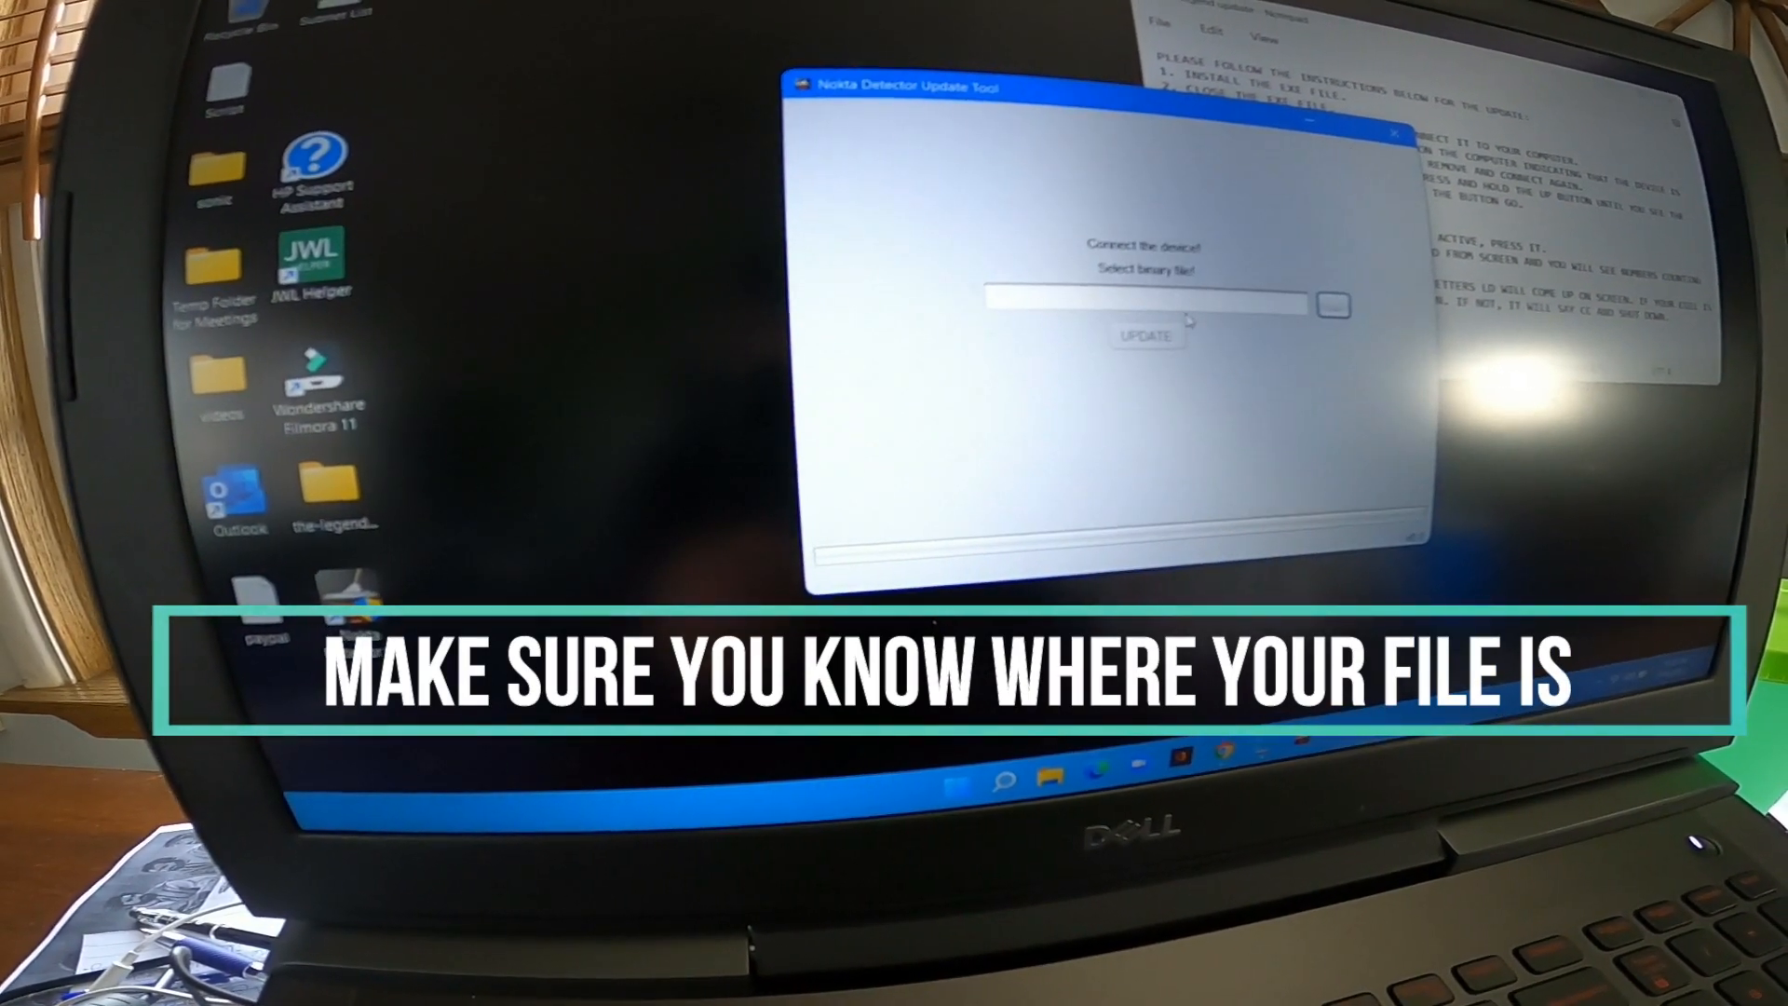
click(1333, 306)
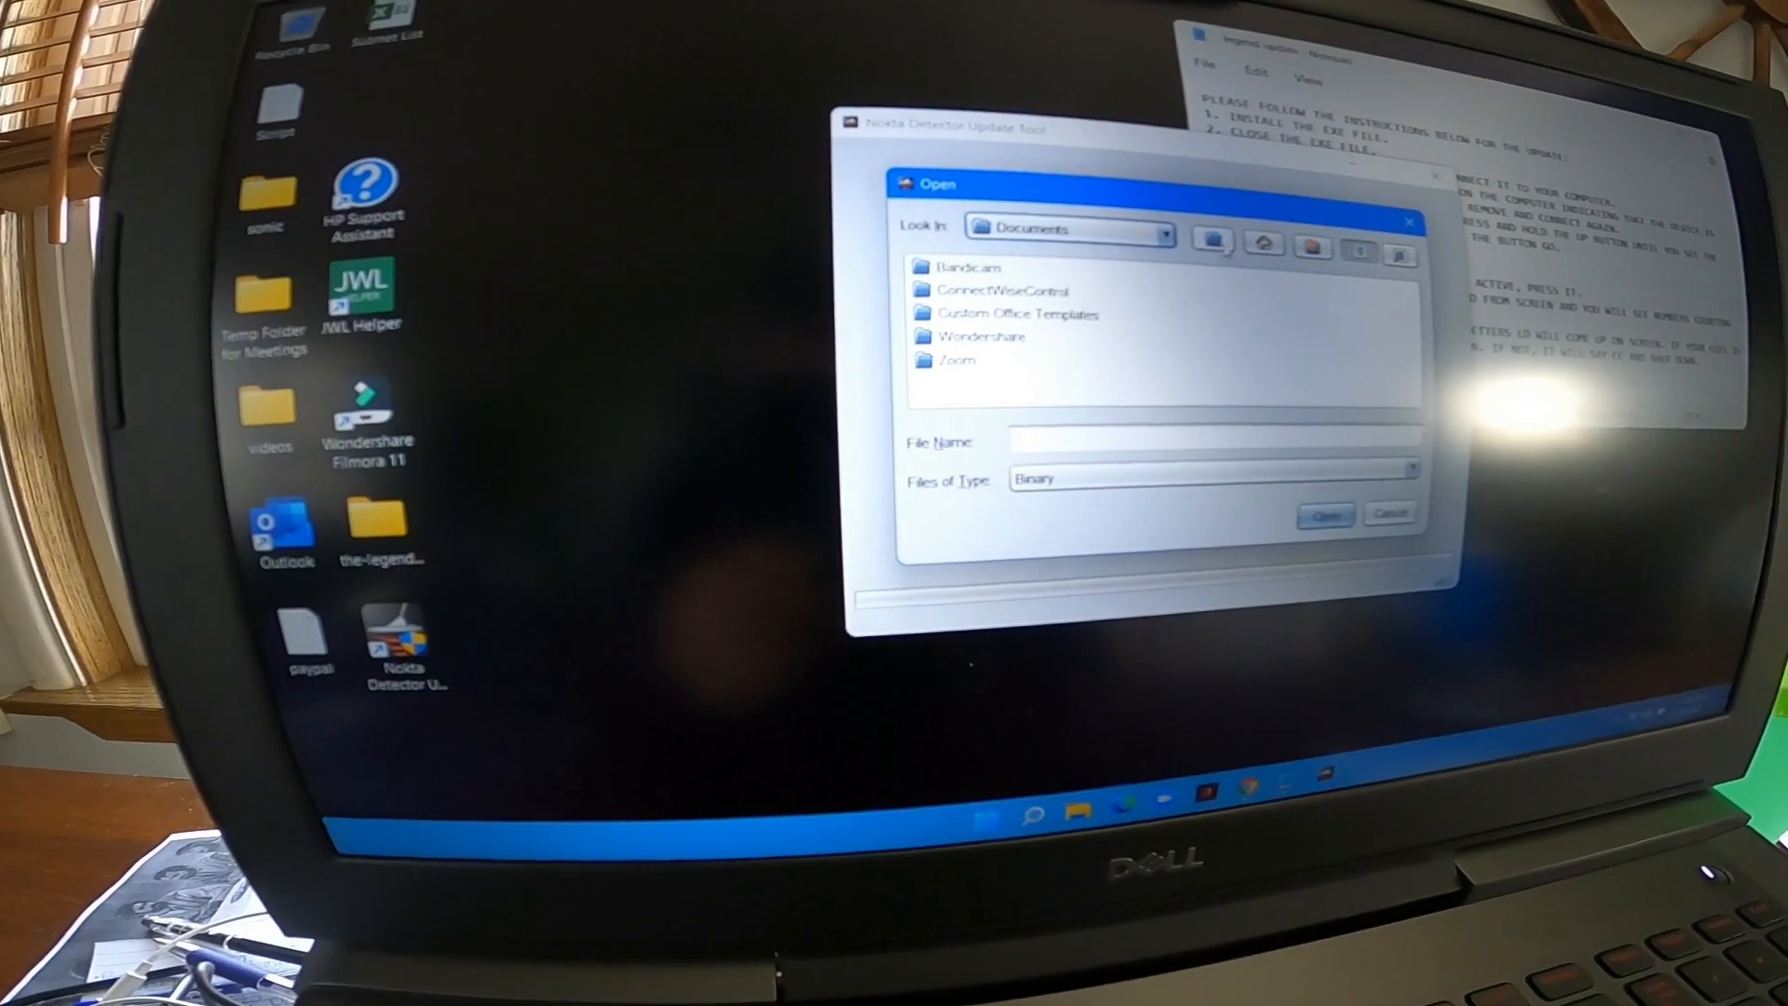
click(1177, 228)
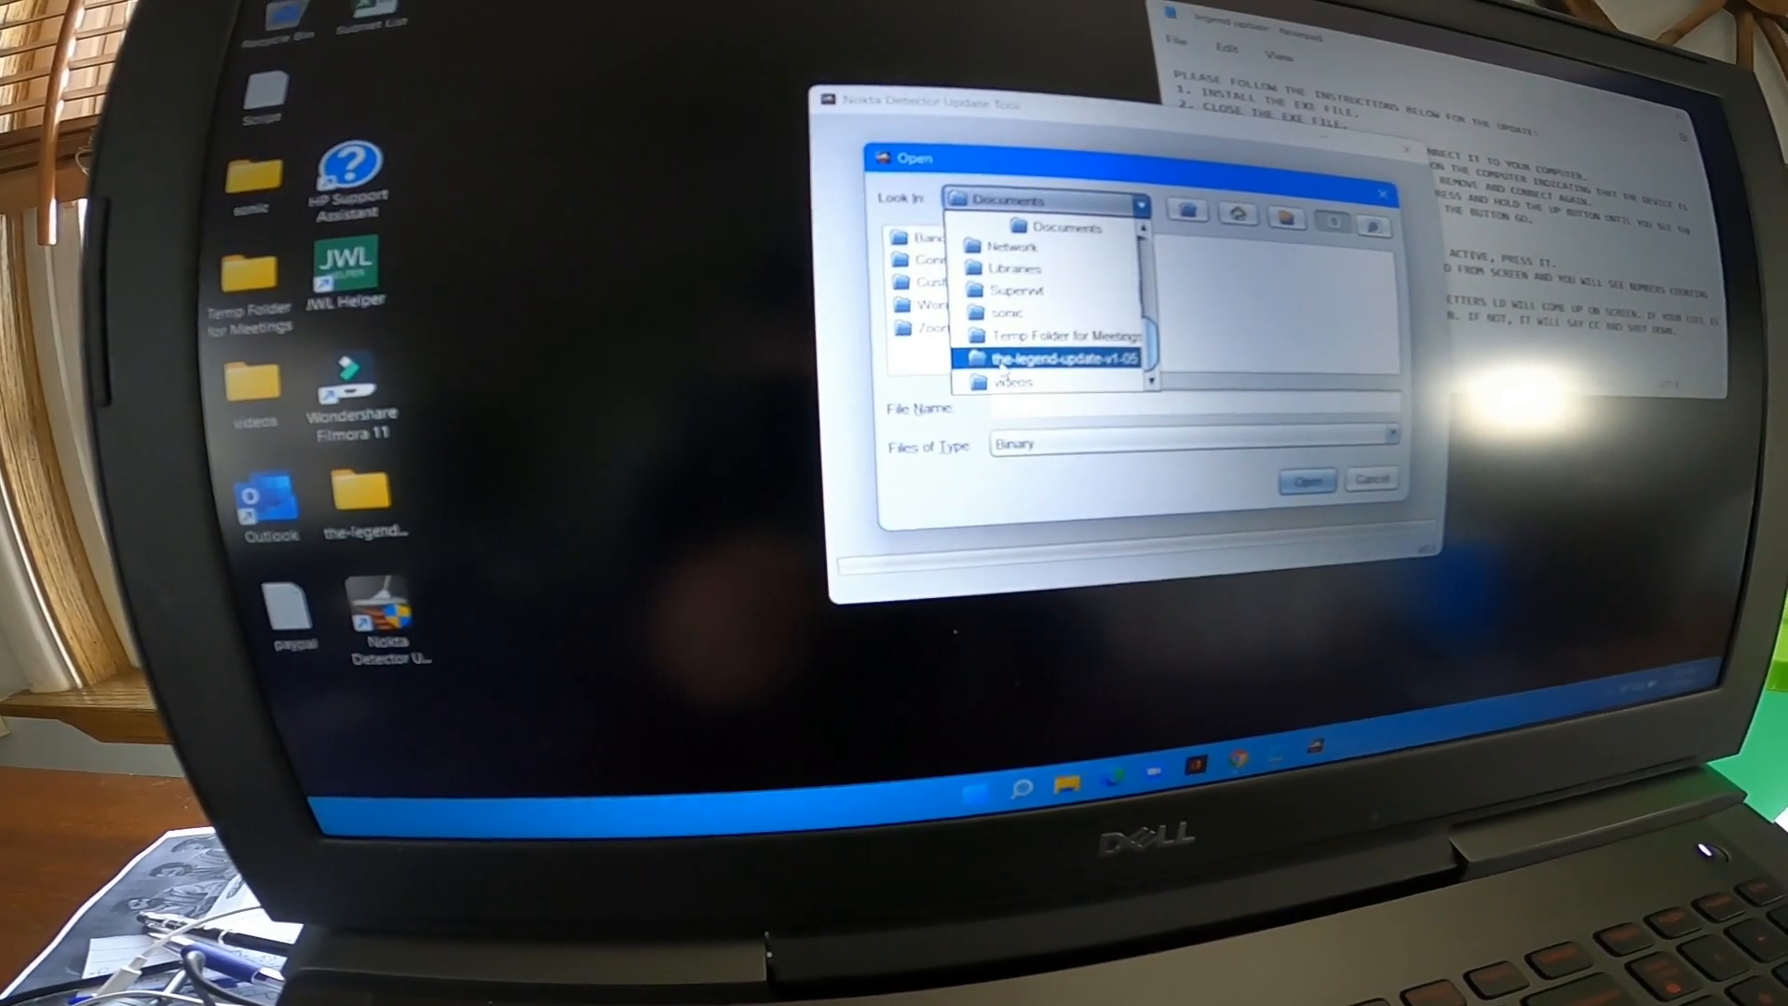
double_click(1060, 358)
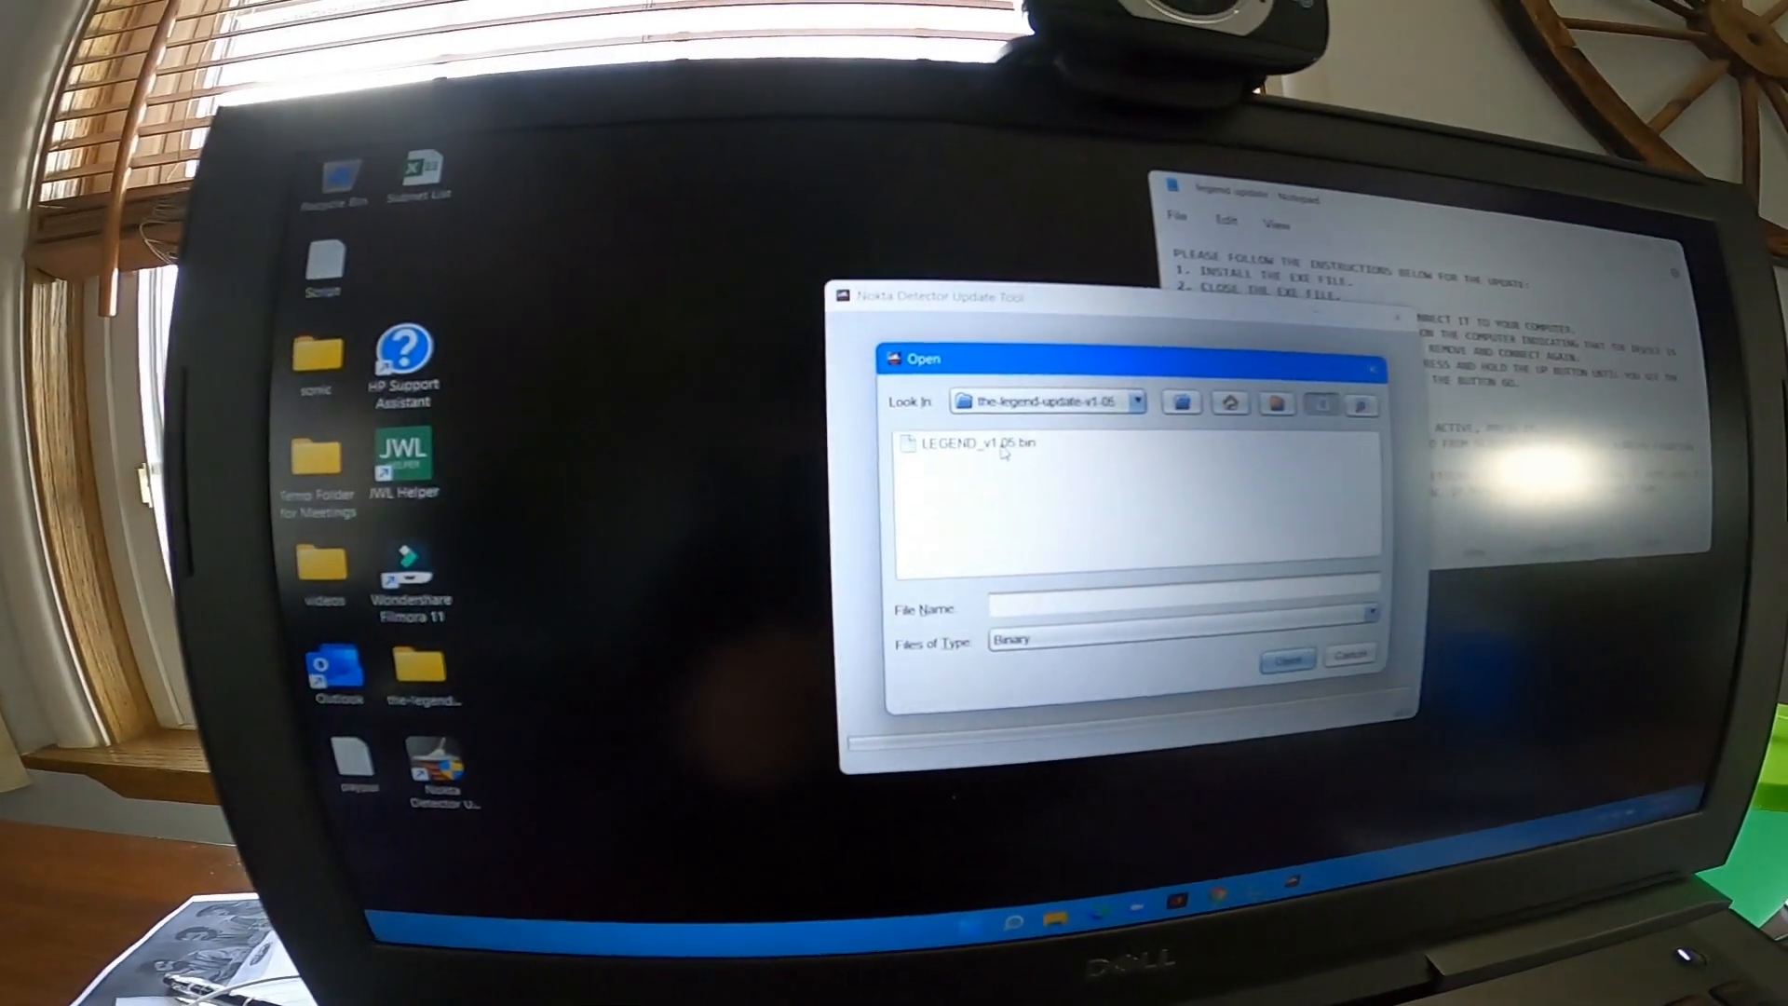
Load LEGEND_v1.05.bin and run UPDATE so the v1.04 to v1.05 progress bar starts
click(1287, 659)
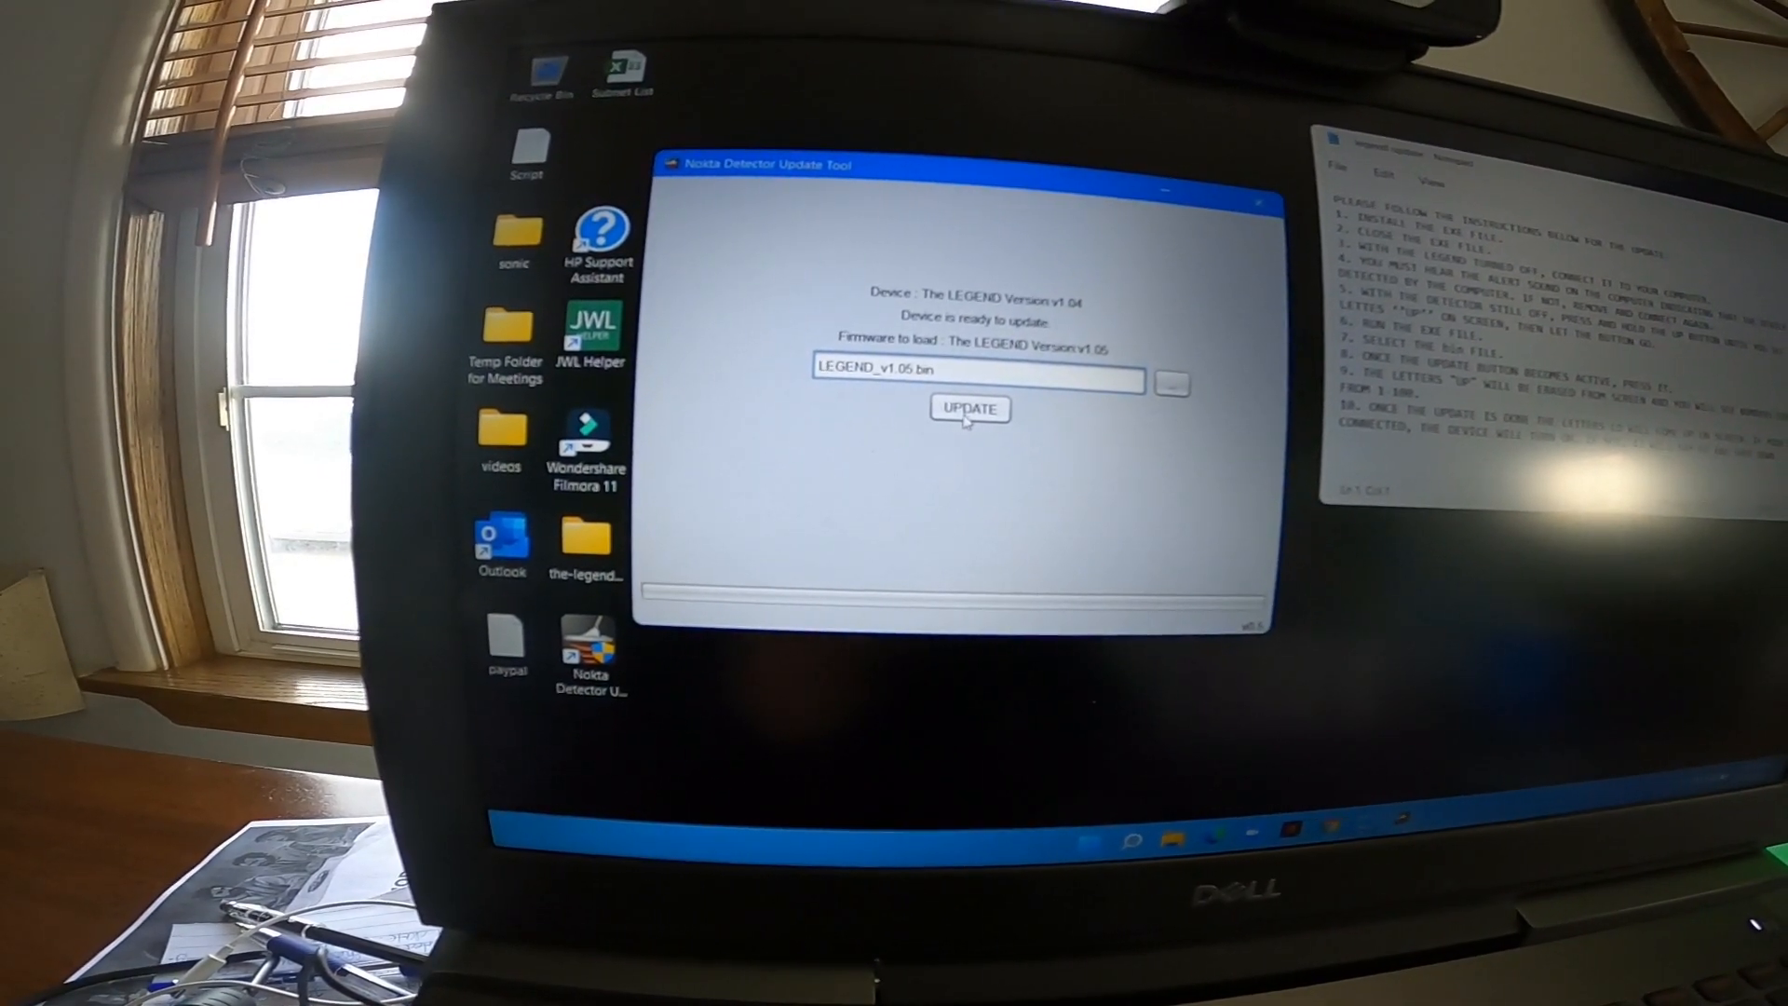
click(969, 408)
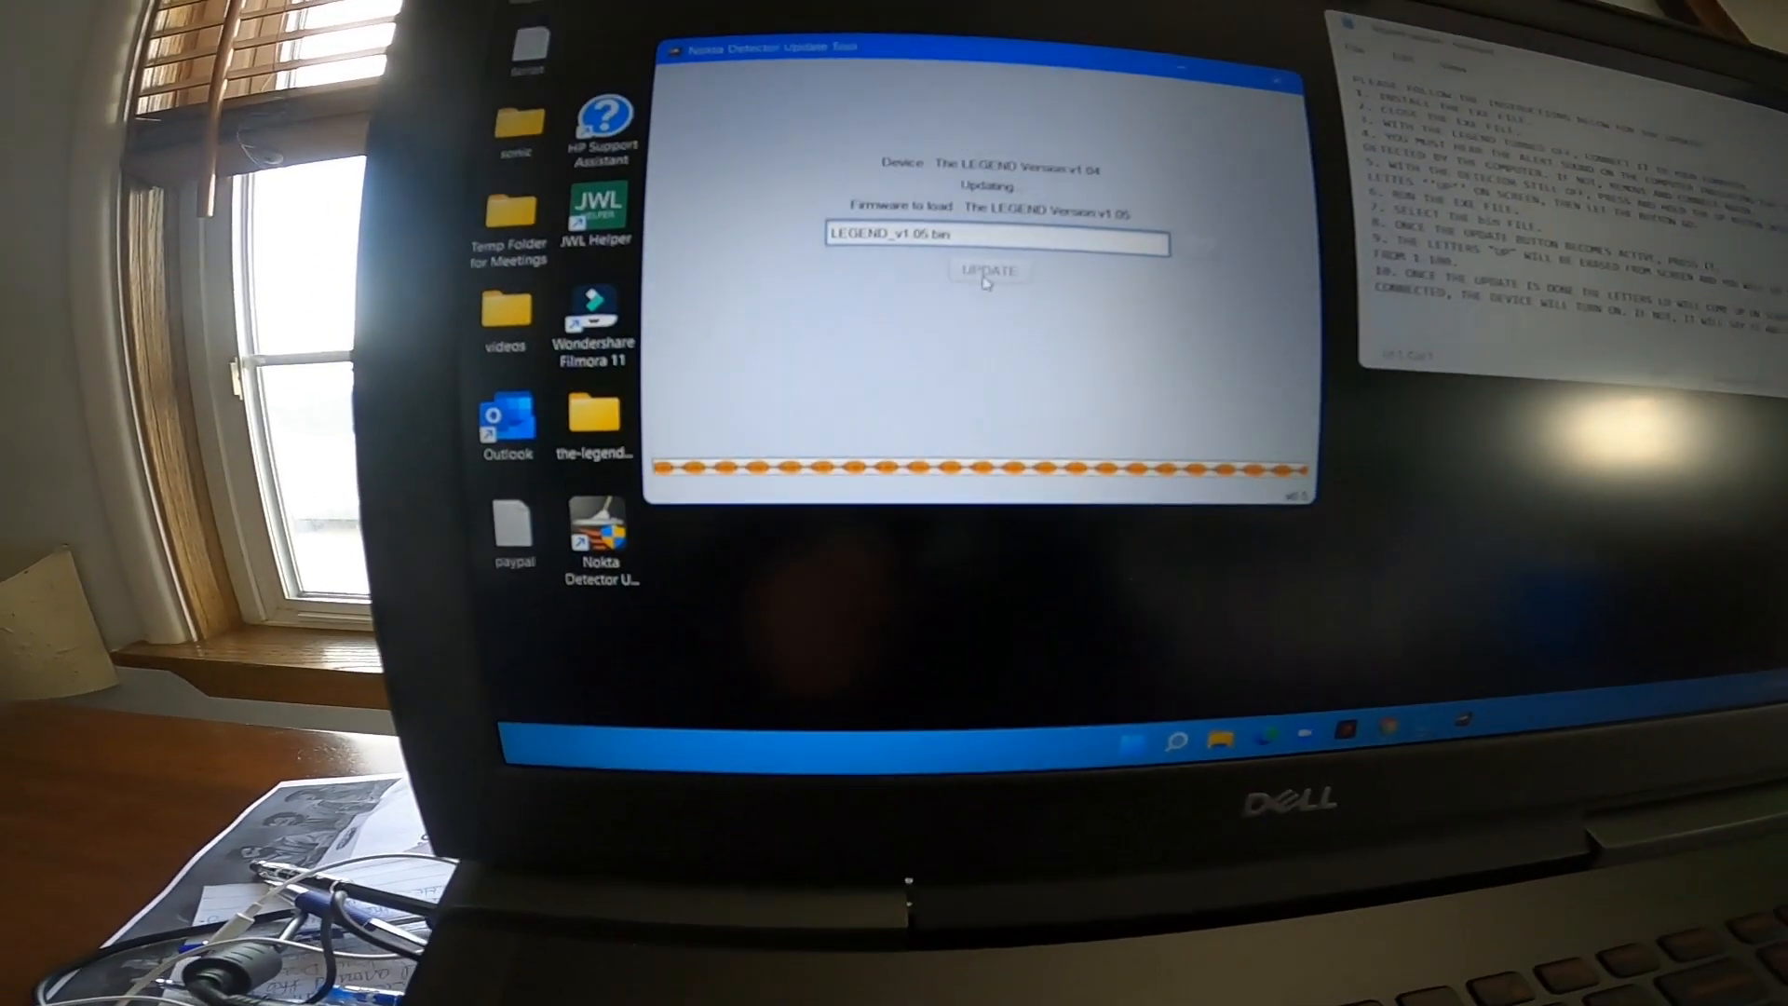